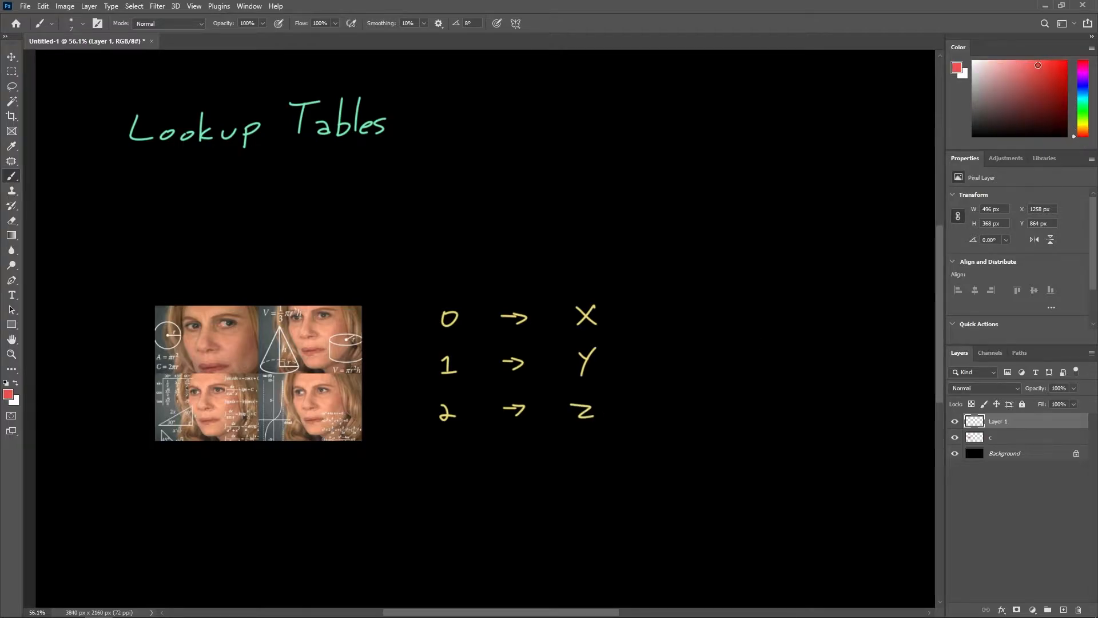
Cross out the confused-face meme image with a red brush X.
left_click_drag(179, 283, 340, 480)
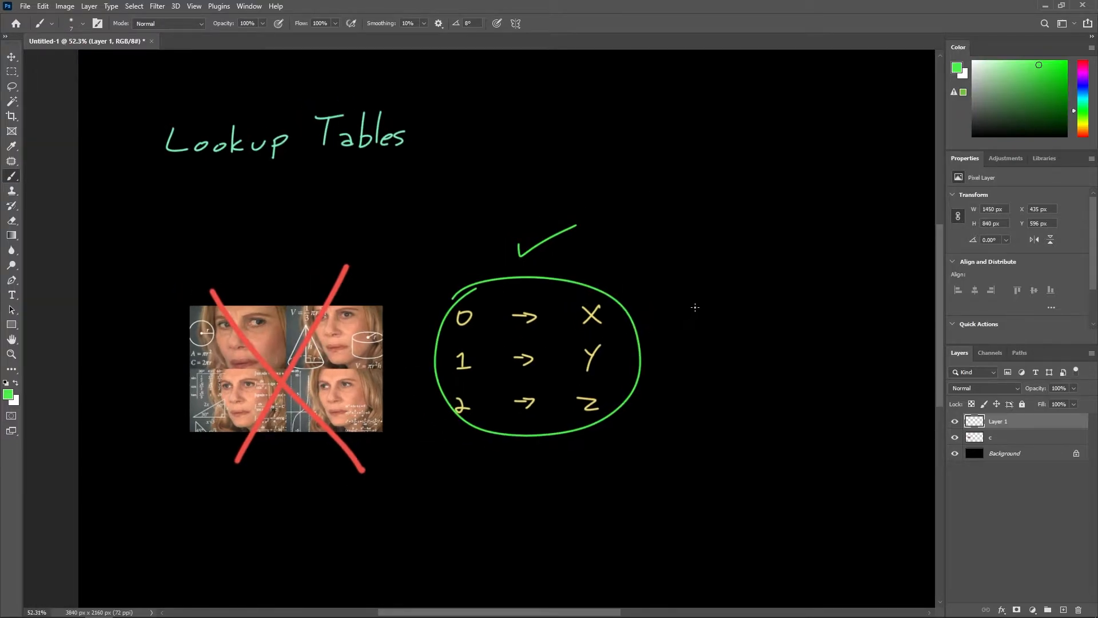
mouse_move(706, 310)
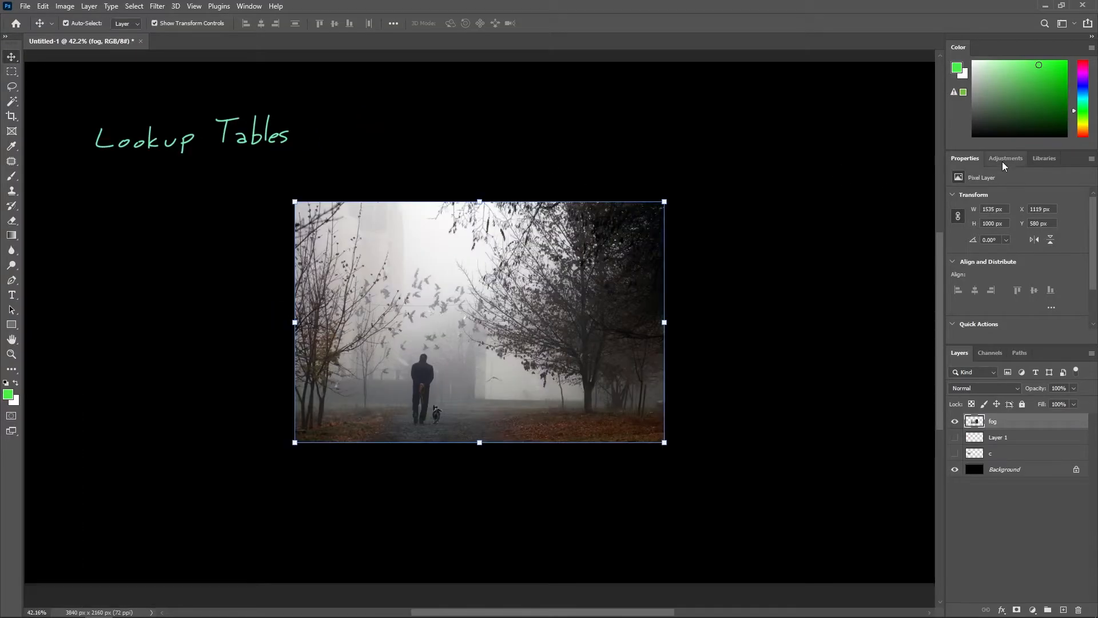
Add a Color Lookup layer, trying Candlelight through FoggyNight, ending on Kodak 5218 Kodak 2395.
left_click(1005, 158)
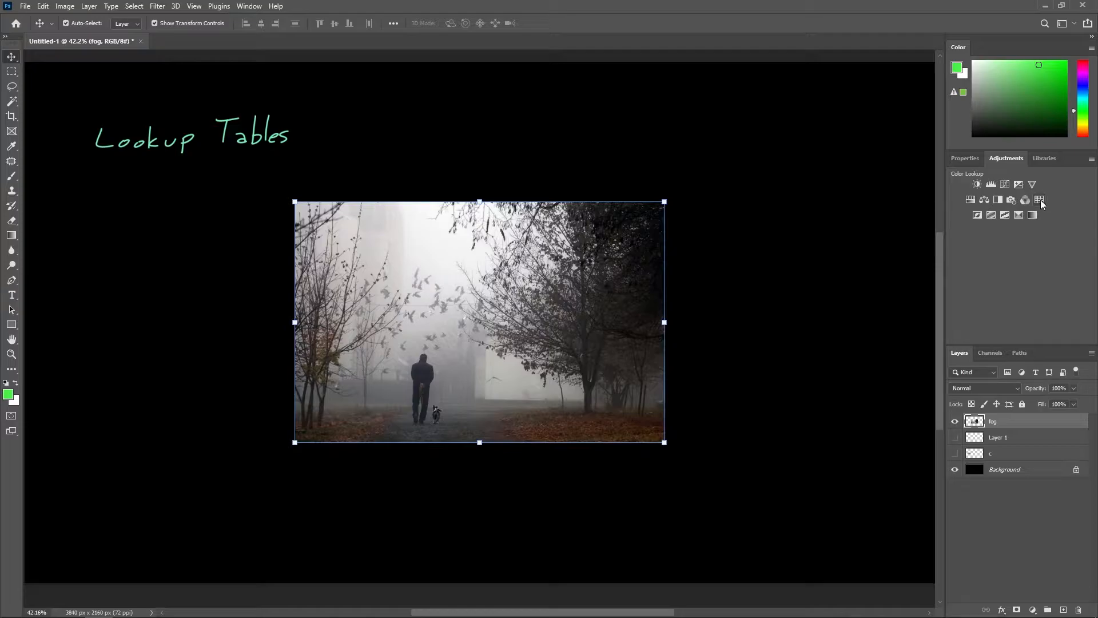
left_click(1040, 197)
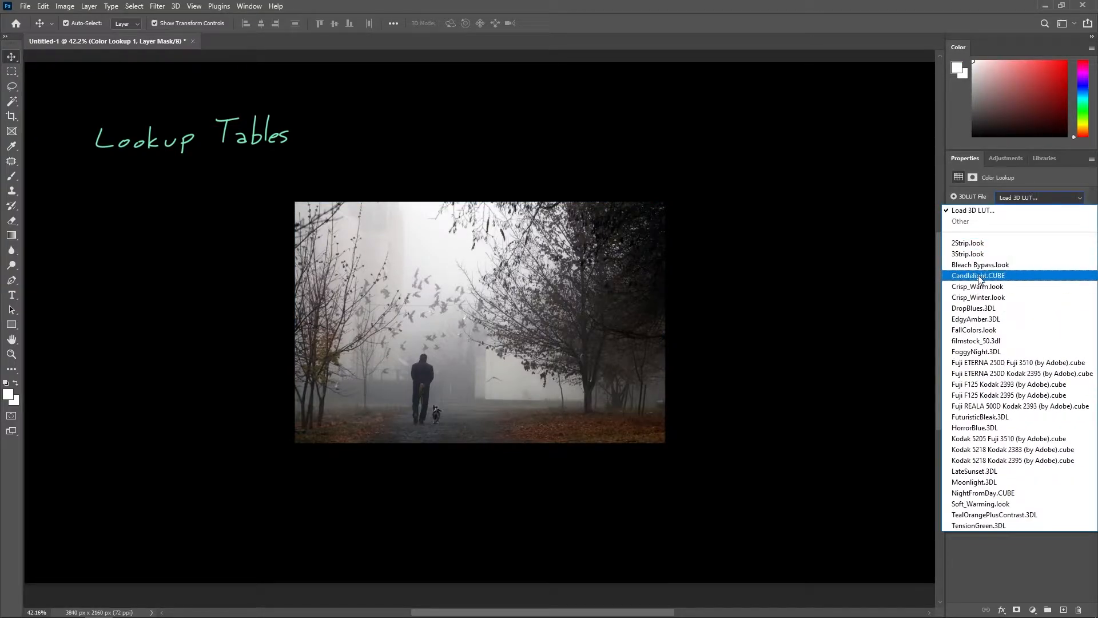
left_click(977, 275)
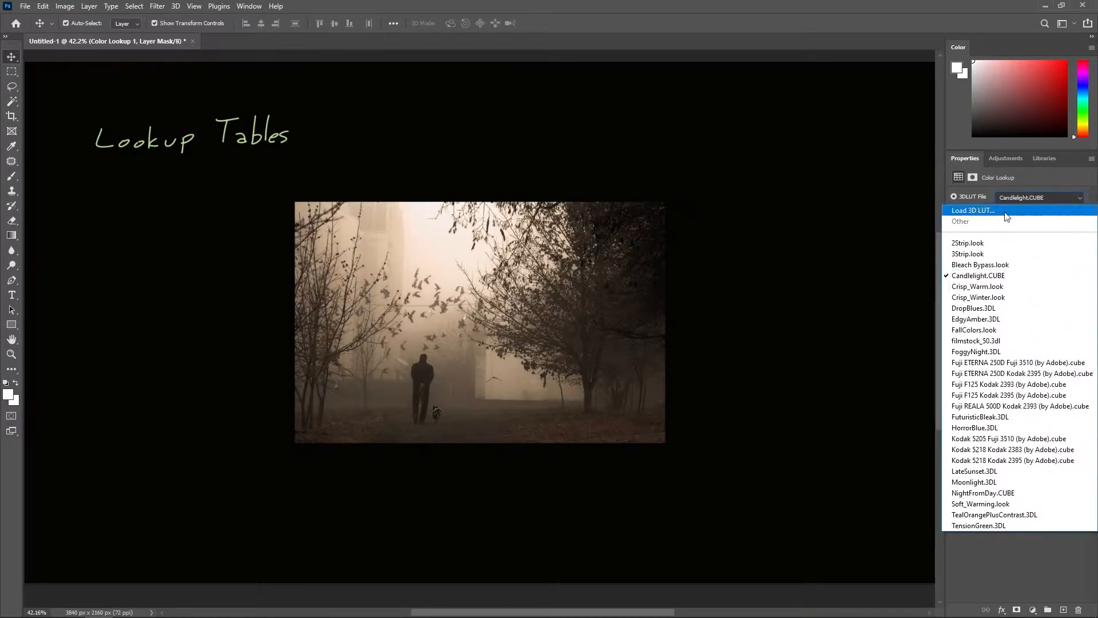
left_click(978, 286)
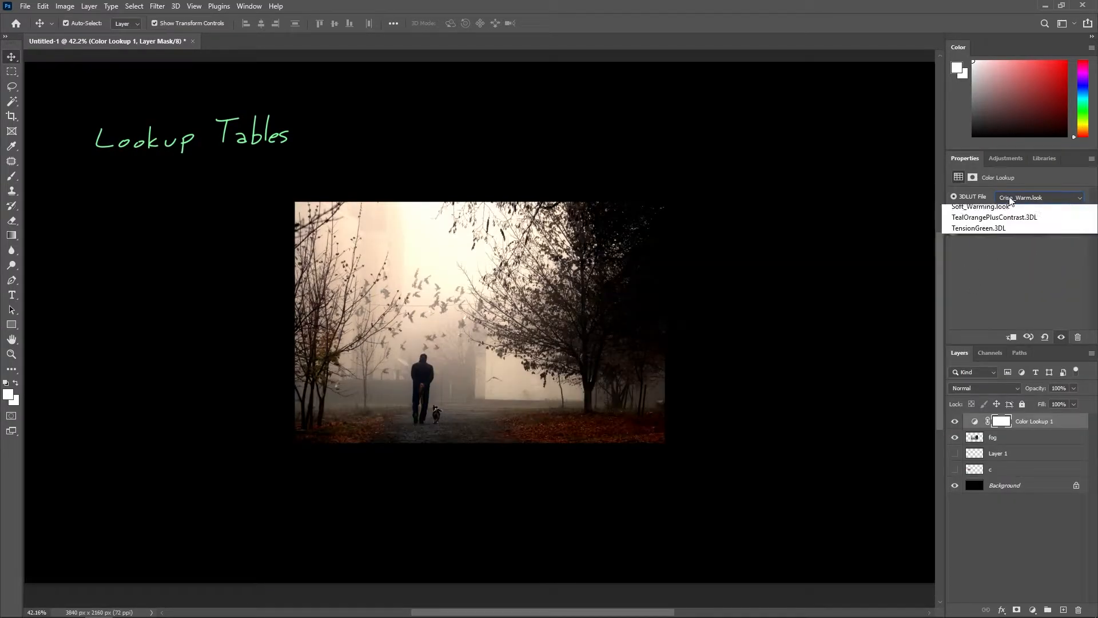
left_click(994, 205)
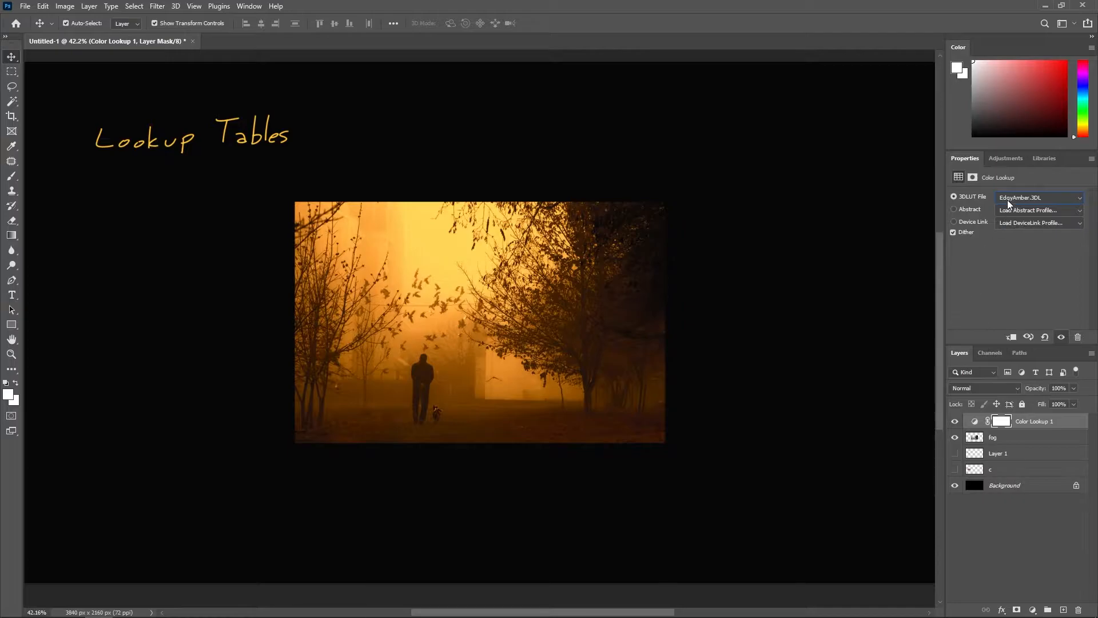
left_click(1040, 197)
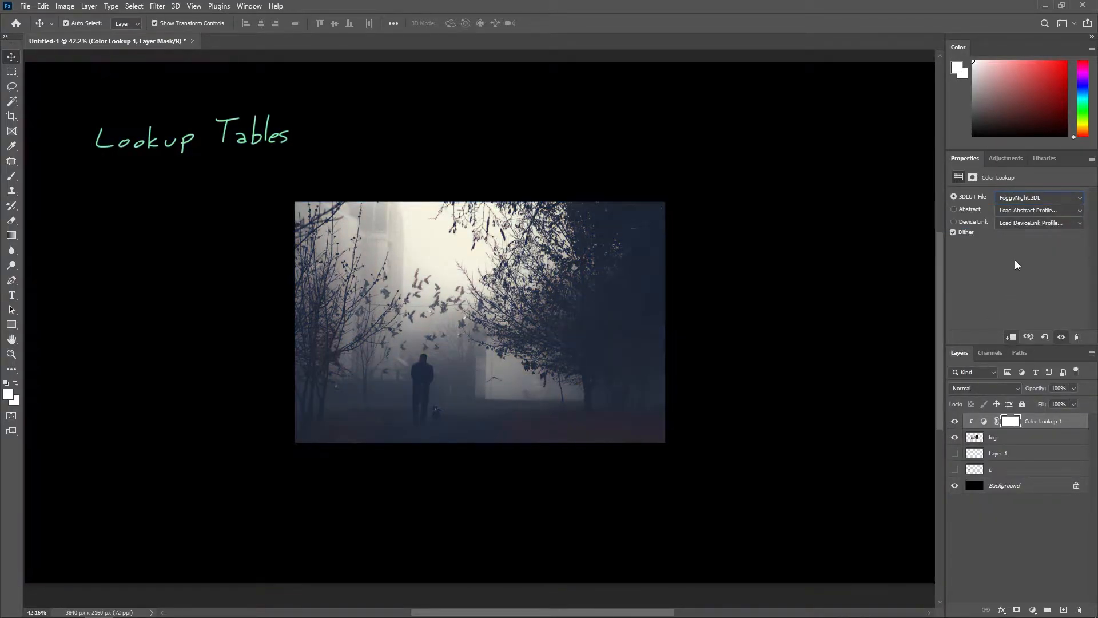
left_click(1038, 196)
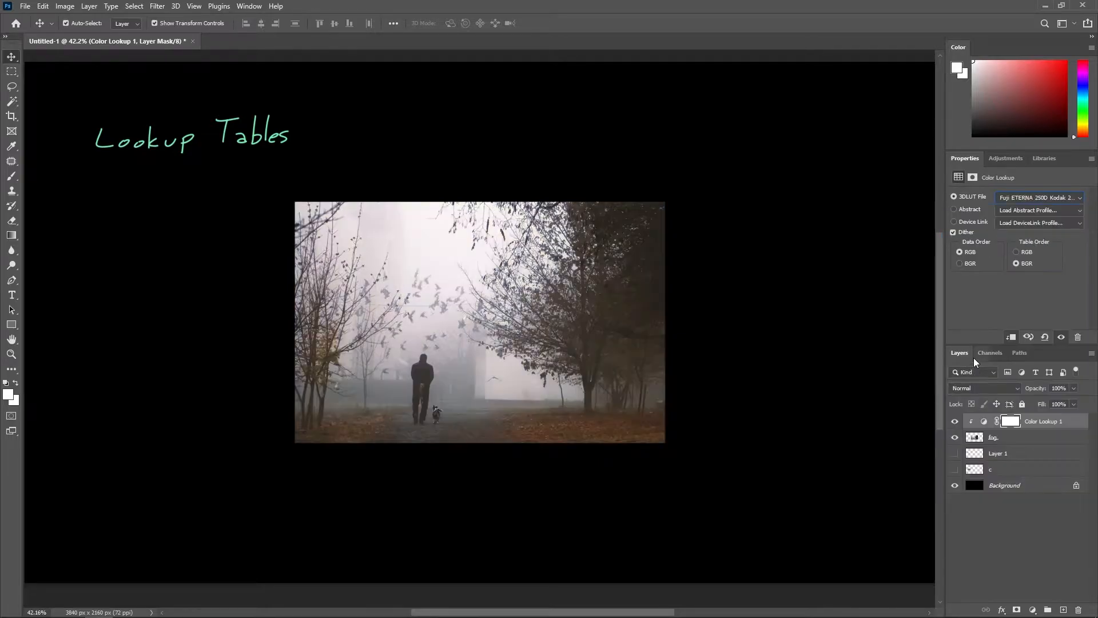
left_click(1039, 197)
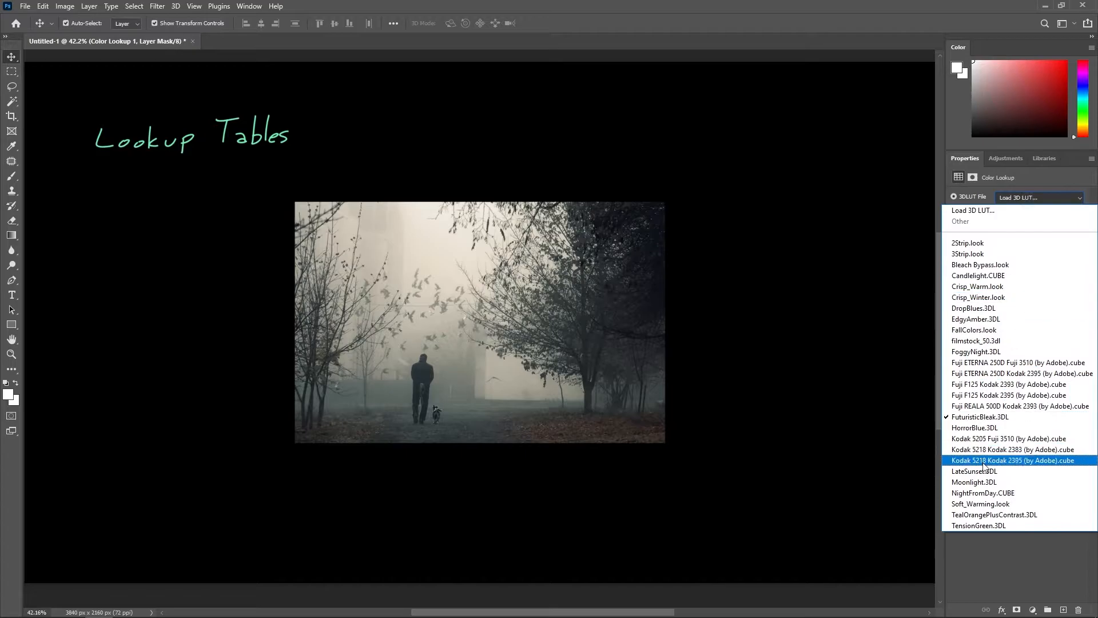
left_click(982, 493)
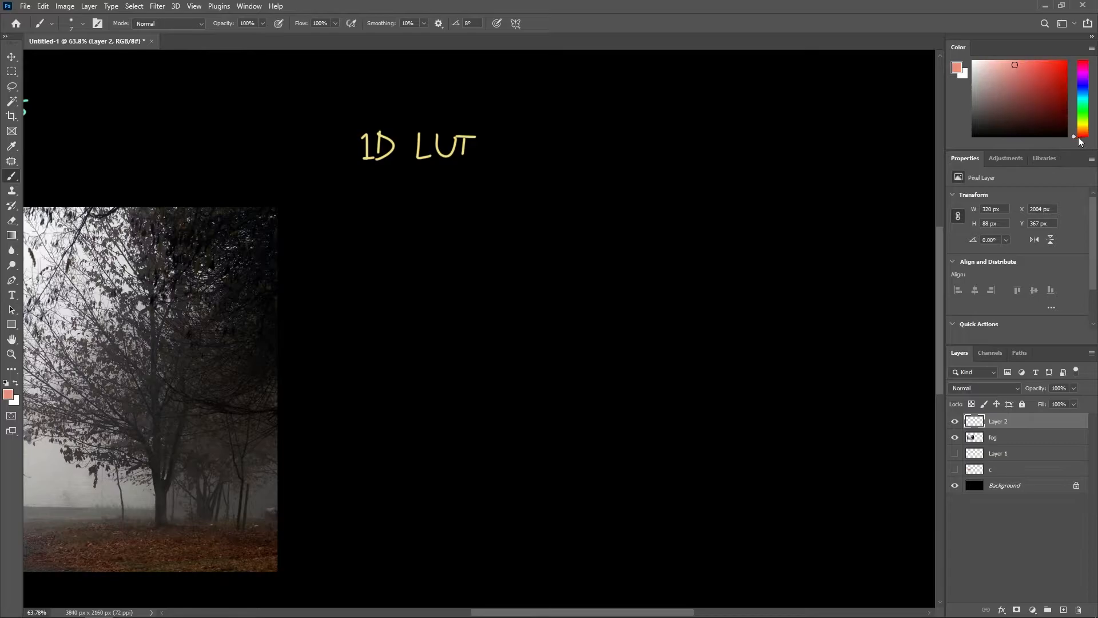
Handwrite red mappings 0→12 and 1→206, zoom out, and start green with 0→2.
left_click_drag(557, 143, 561, 193)
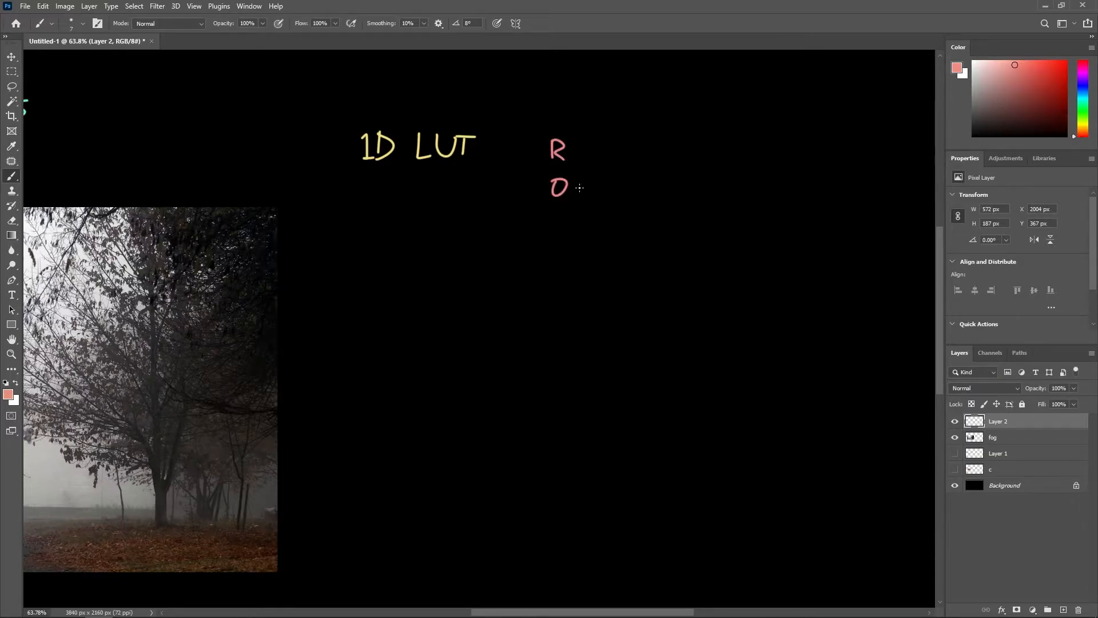
left_click_drag(575, 185, 645, 185)
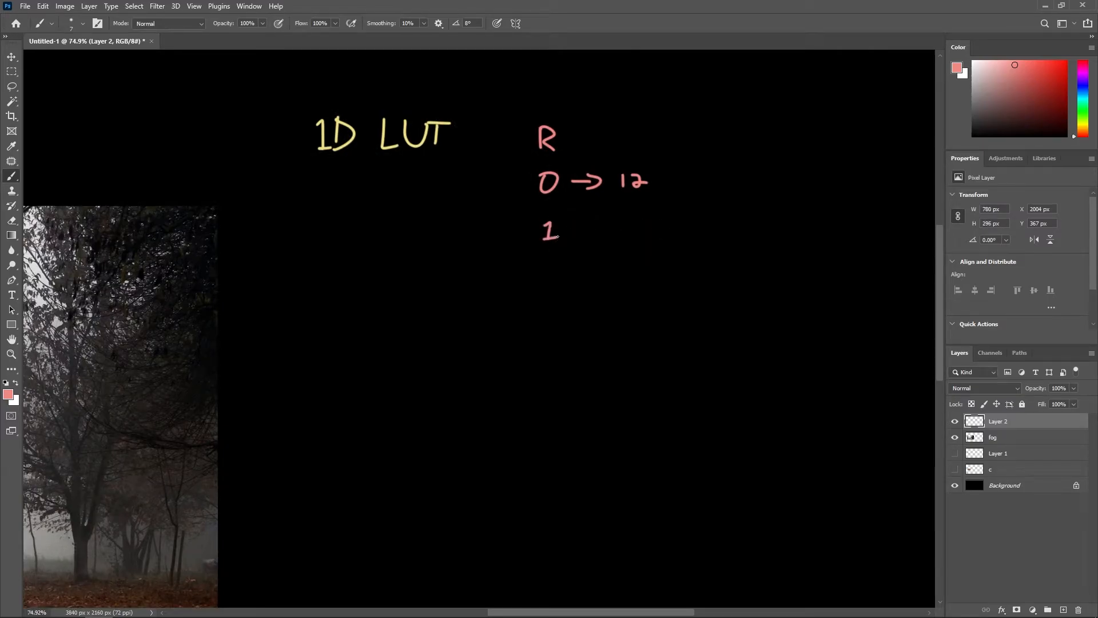
left_click_drag(581, 227, 658, 228)
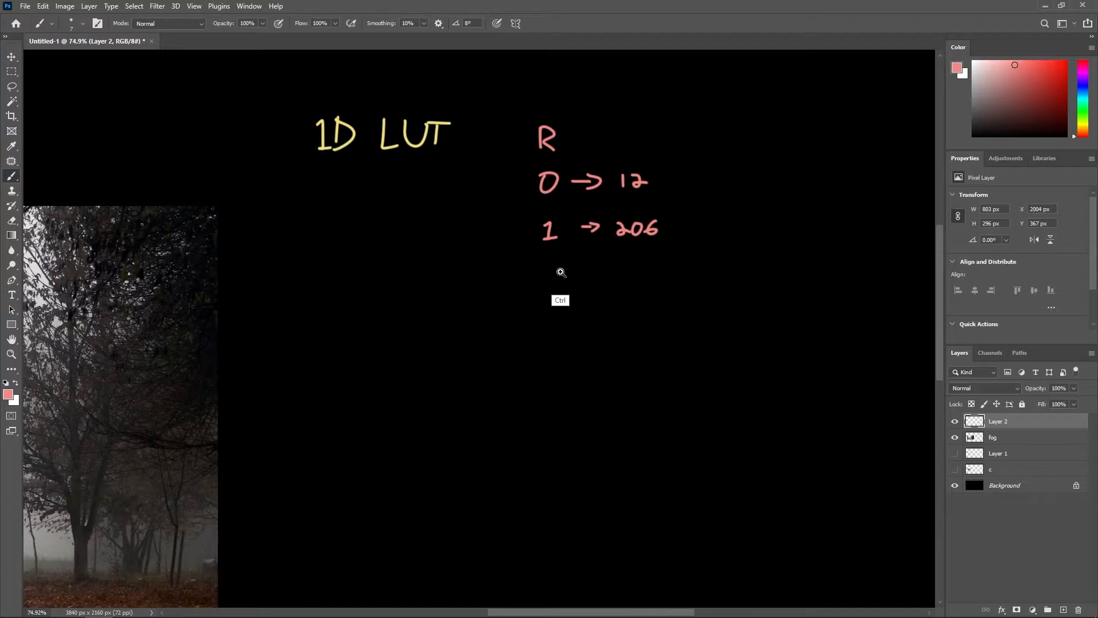
left_click(560, 273)
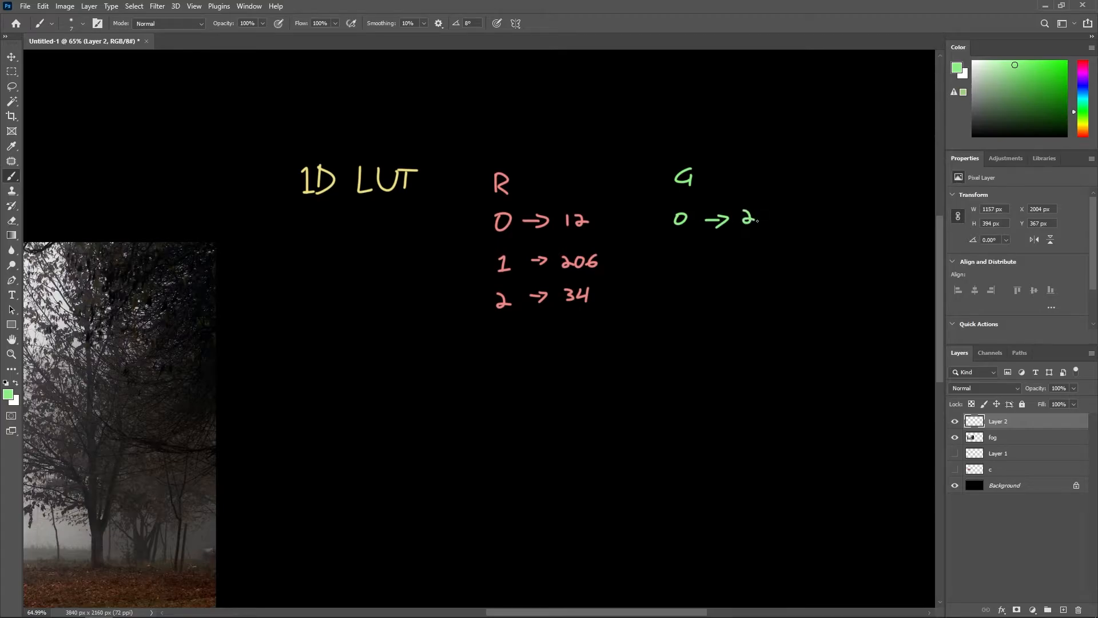
left_click_drag(676, 256, 767, 255)
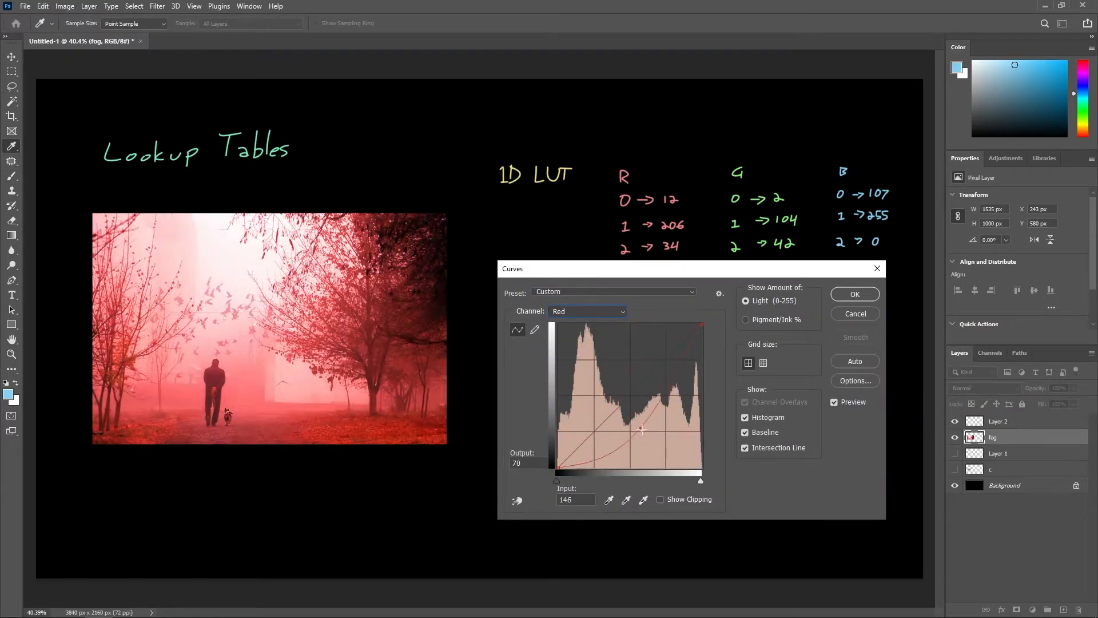
Step from the green to the blue channel curve and raise it to boost blue.
left_click(587, 311)
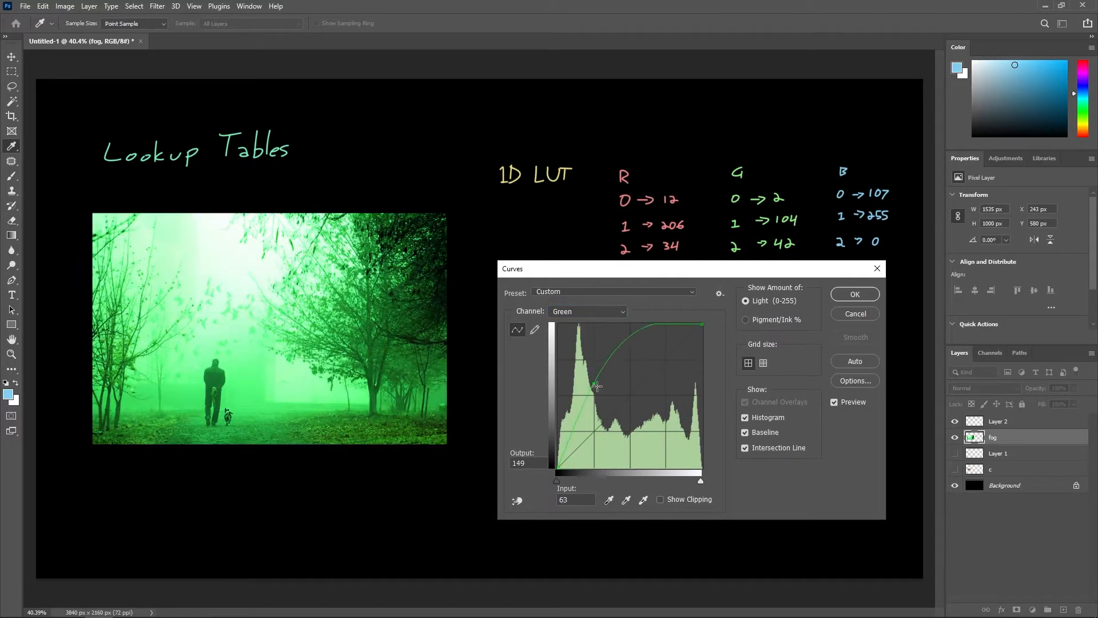
left_click(587, 312)
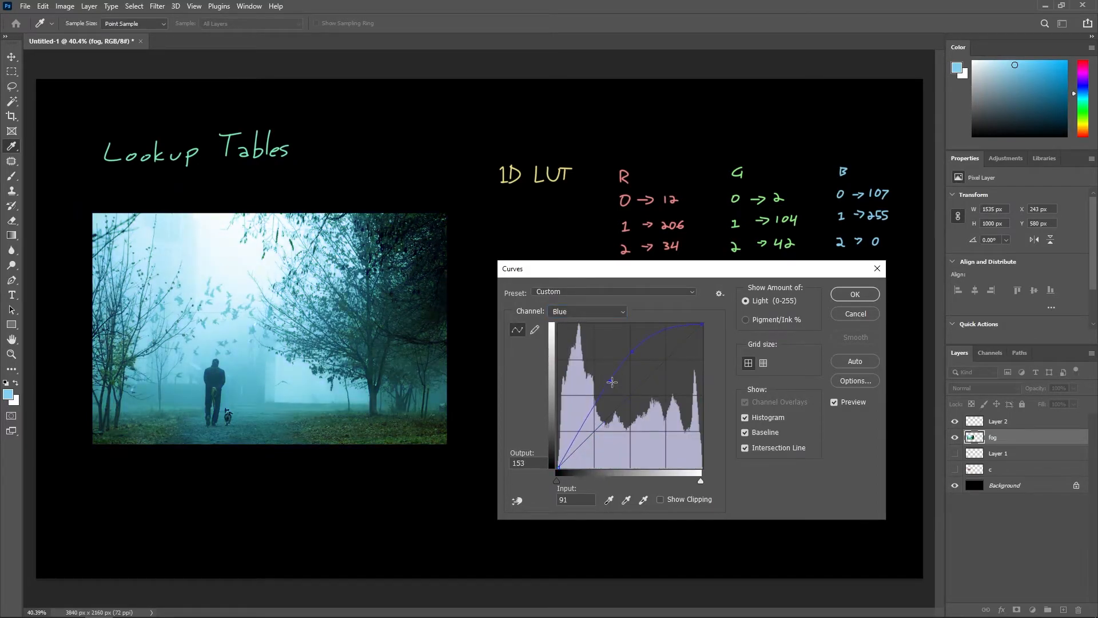
left_click_drag(612, 382, 632, 351)
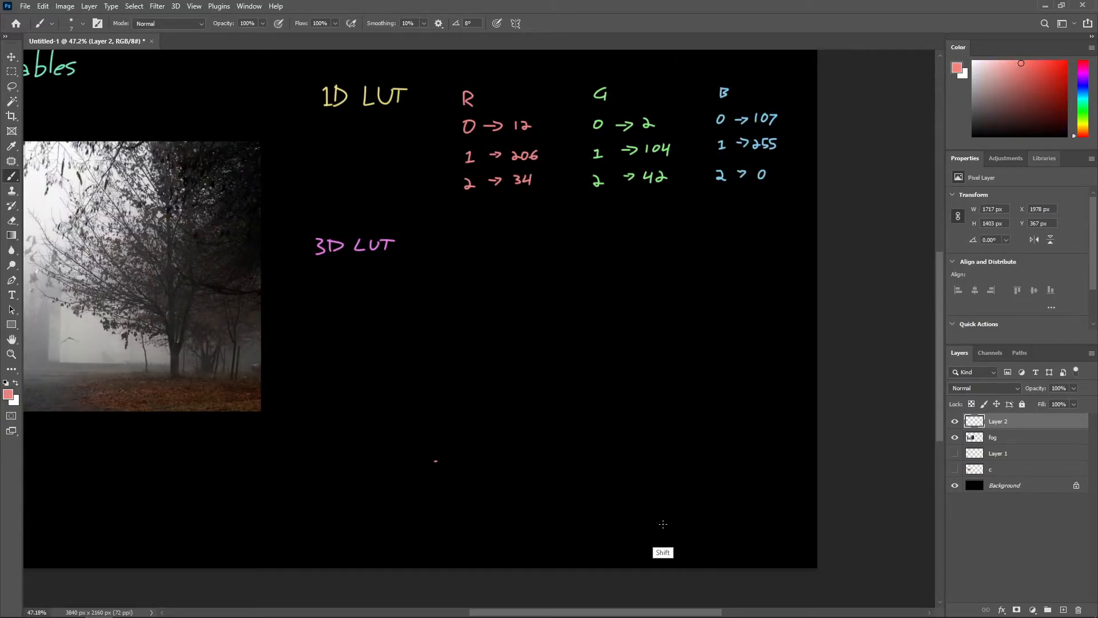
Draw red, green and blue axis lines radiating from one shared origin point.
left_click_drag(434, 462, 658, 522)
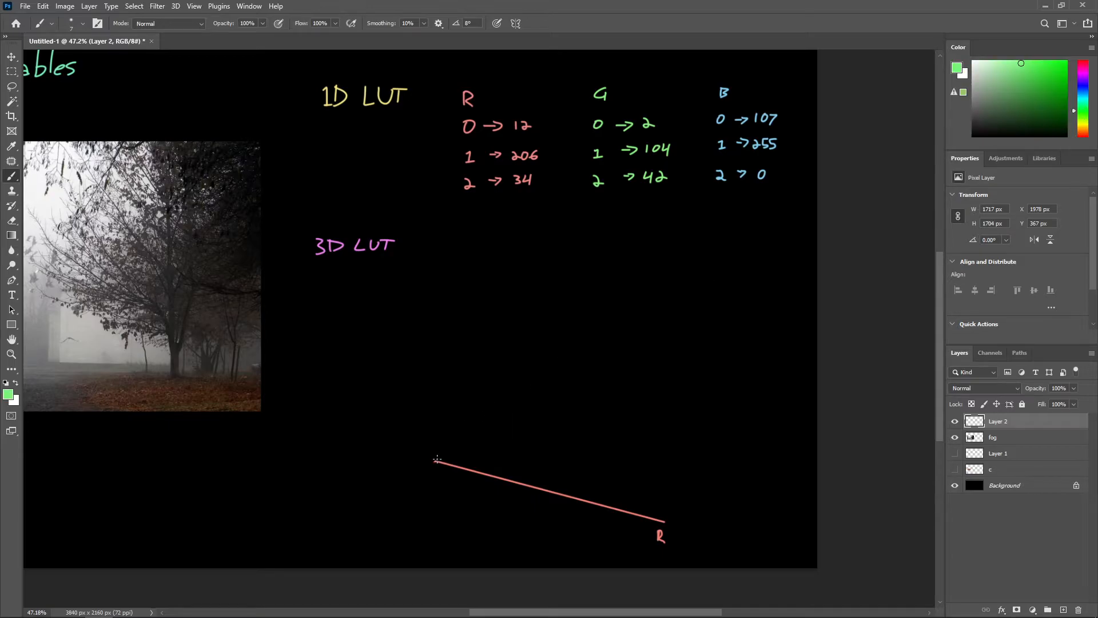
left_click_drag(437, 460, 680, 393)
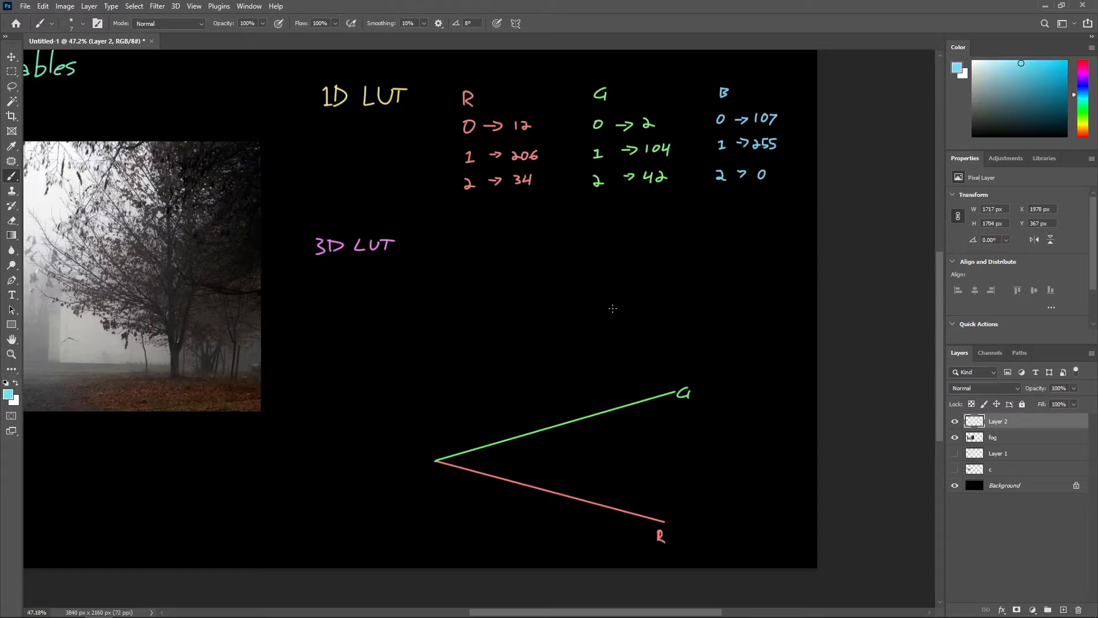
left_click_drag(436, 460, 435, 241)
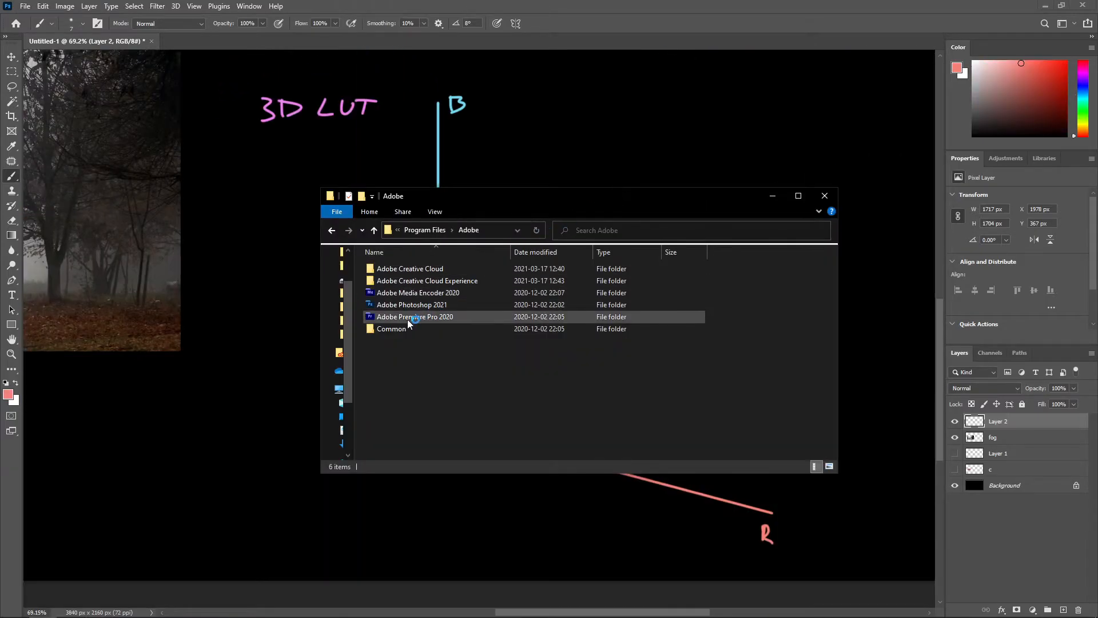
Go into Adobe Photoshop 2021 > Presets > 3DLUTs and scroll through its LUT files.
double_click(411, 303)
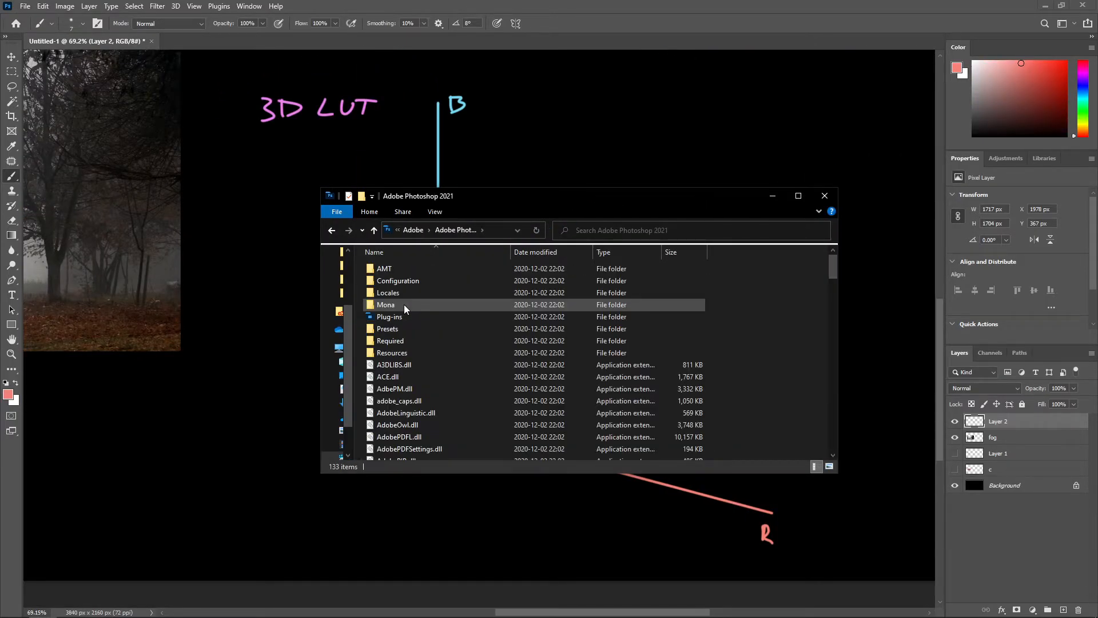
double_click(387, 329)
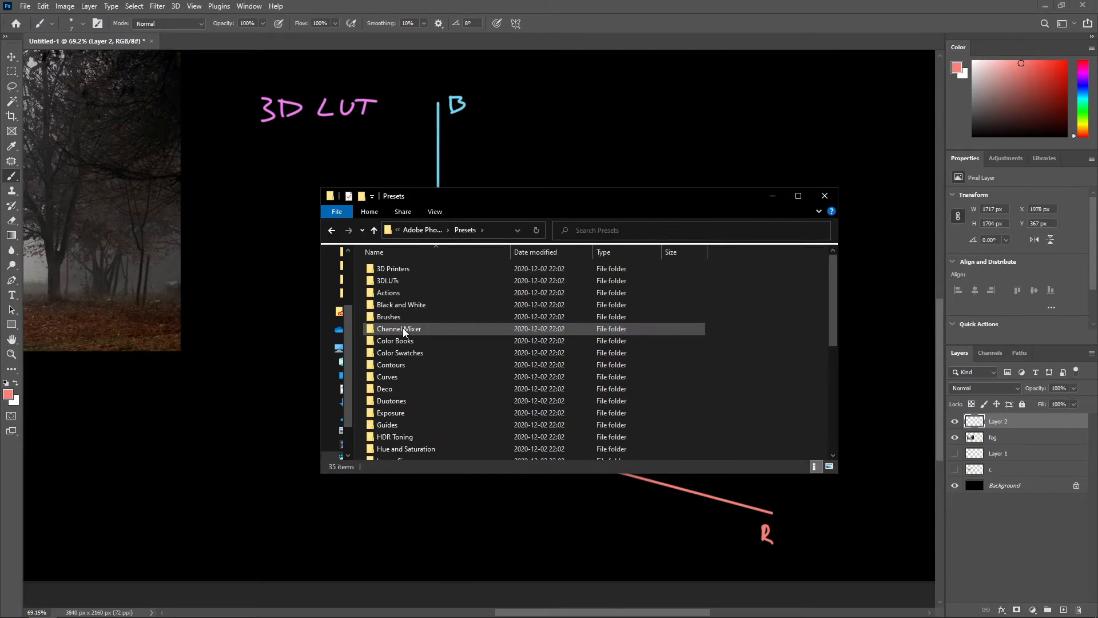
double_click(387, 280)
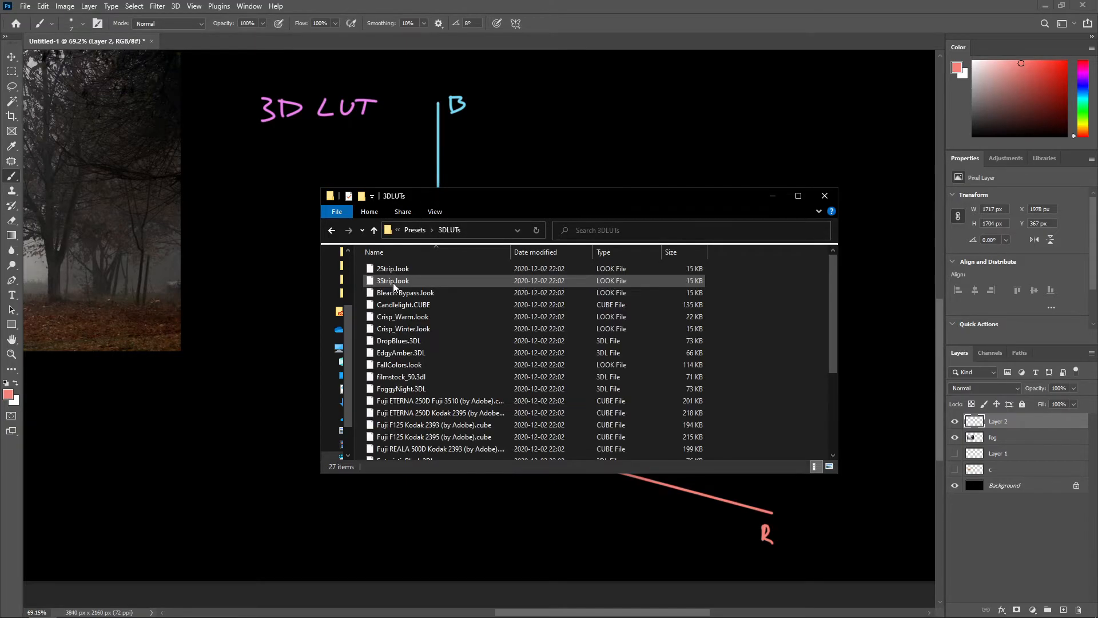
scroll("down", 3)
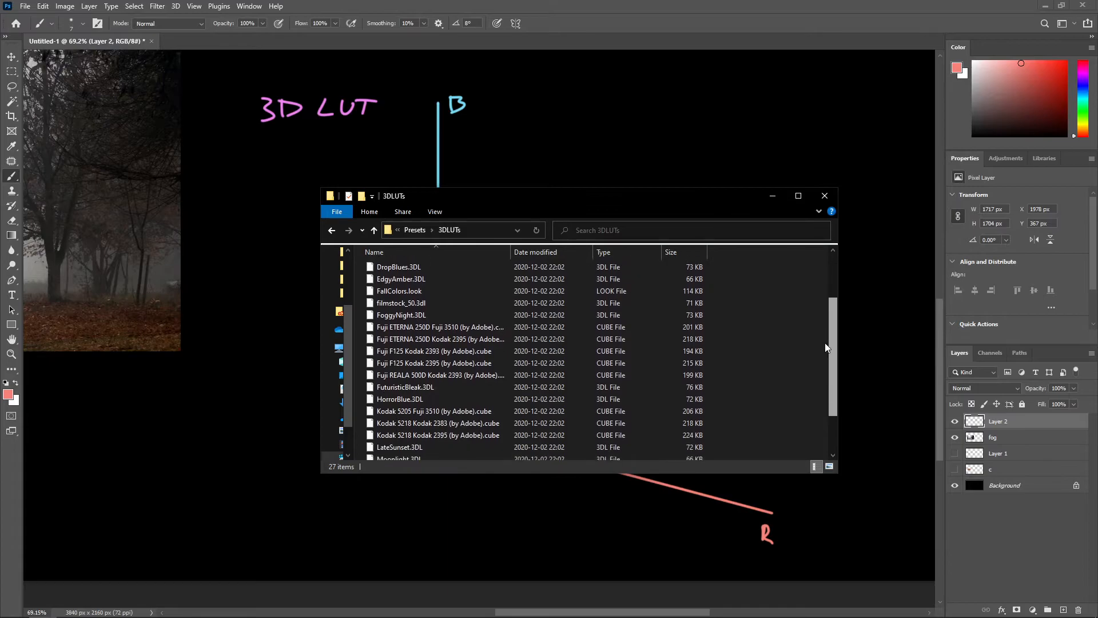
scroll("down", 3)
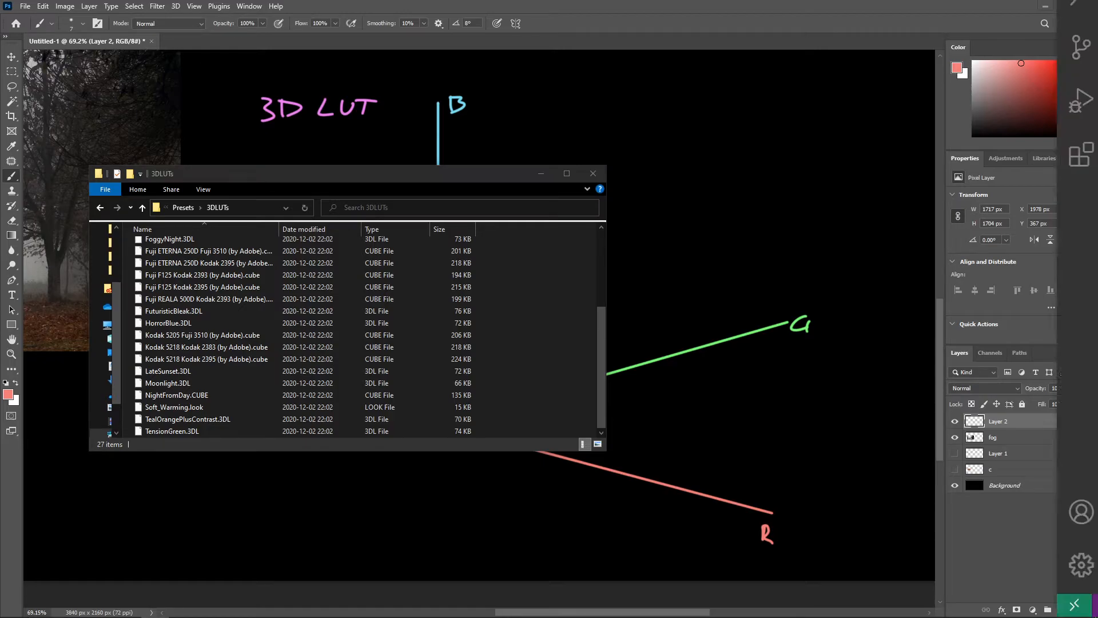
Open NightFromDay.CUBE in VS Code and select its LUT_3D_SIZE value, 17.
left_click(175, 394)
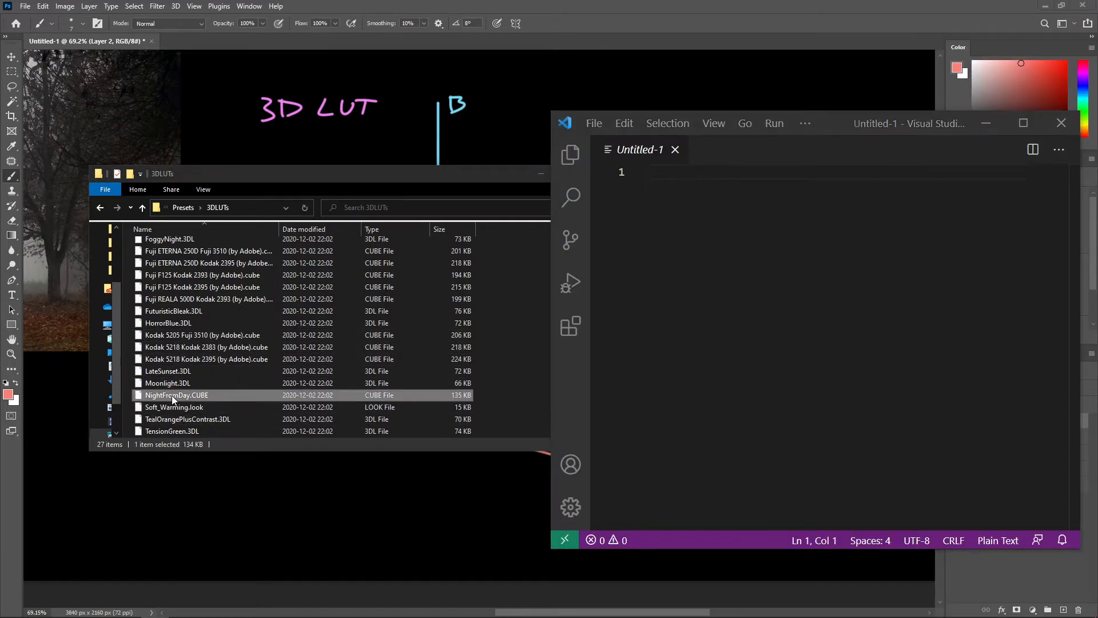
double_click(176, 394)
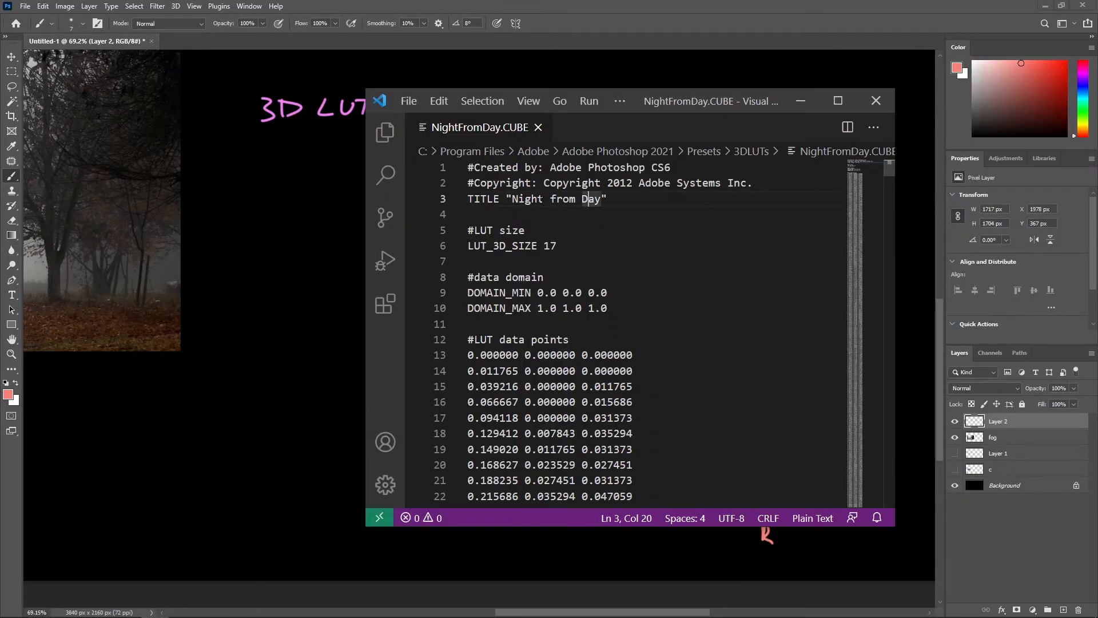
double_click(549, 246)
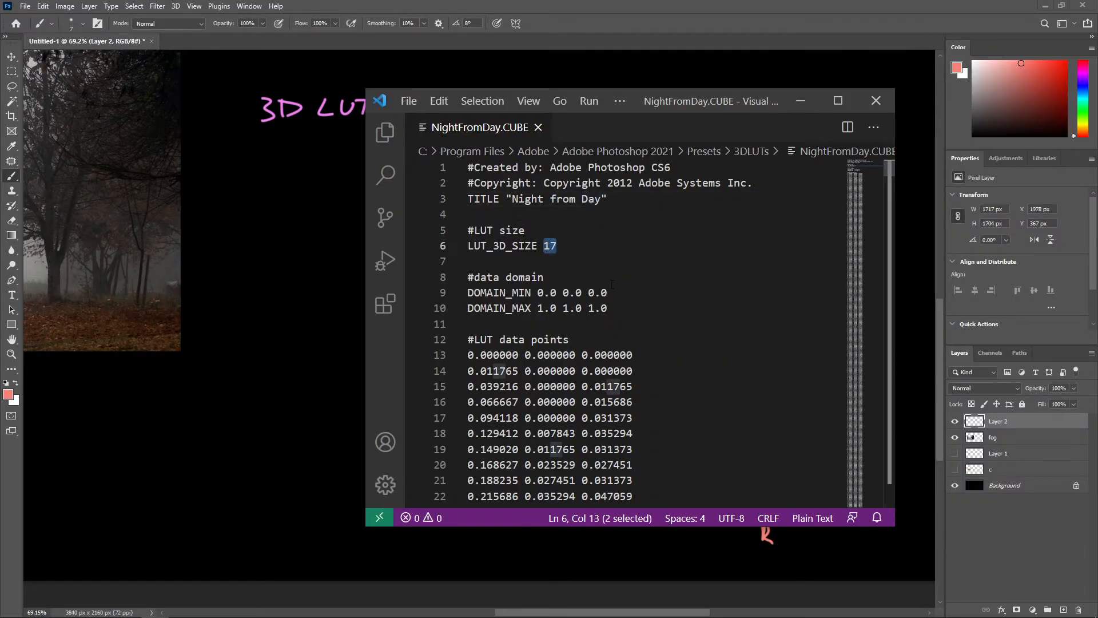
left_click(876, 100)
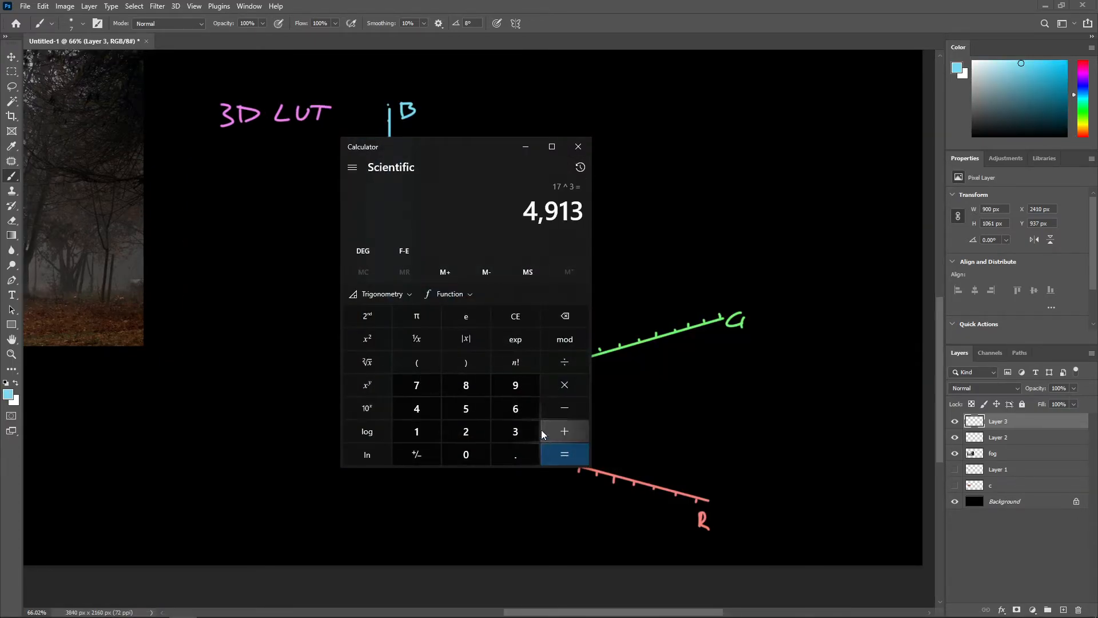
Evaluate 17 to the power of 3 in Calculator, giving 4,913.
left_click(578, 146)
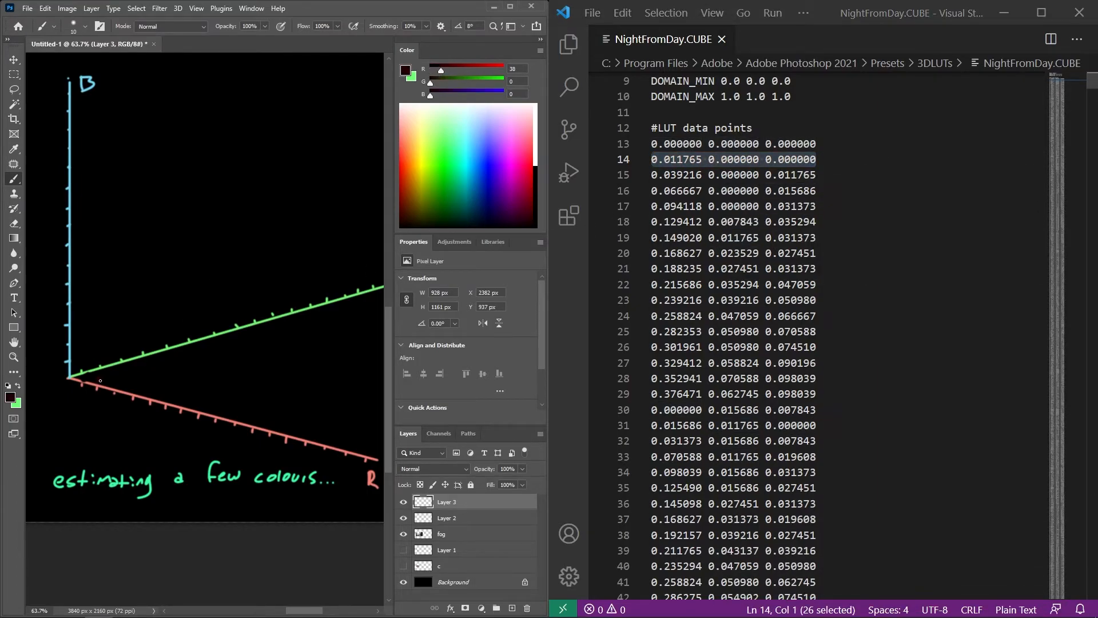
Step through NightFromDay.CUBE data rows, setting the paint colour to each point's RGB values.
key("down")
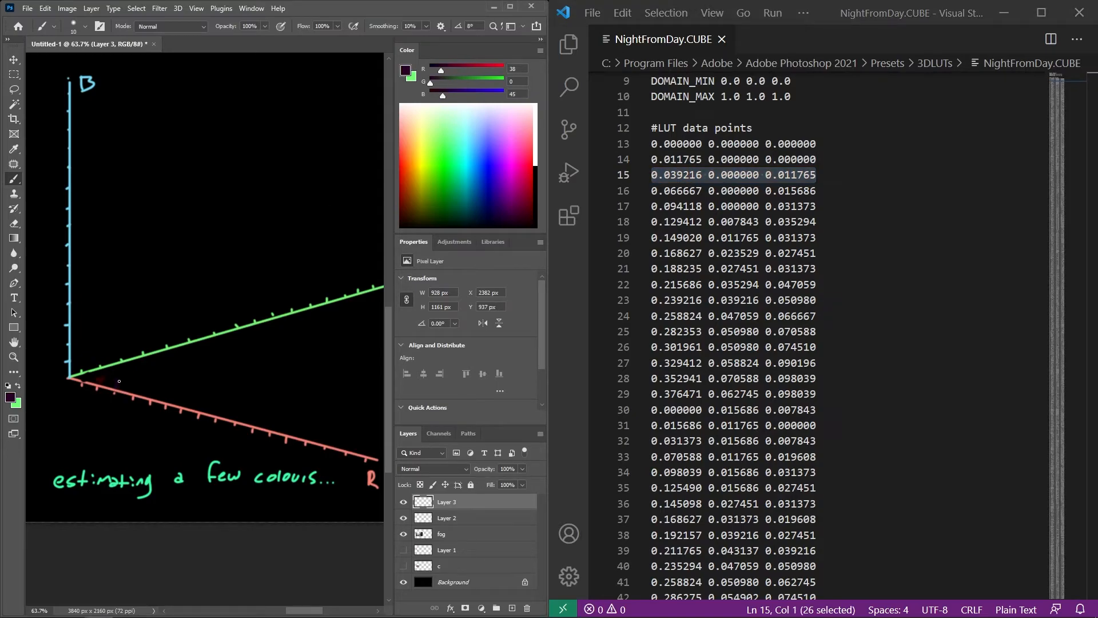
left_click(732, 190)
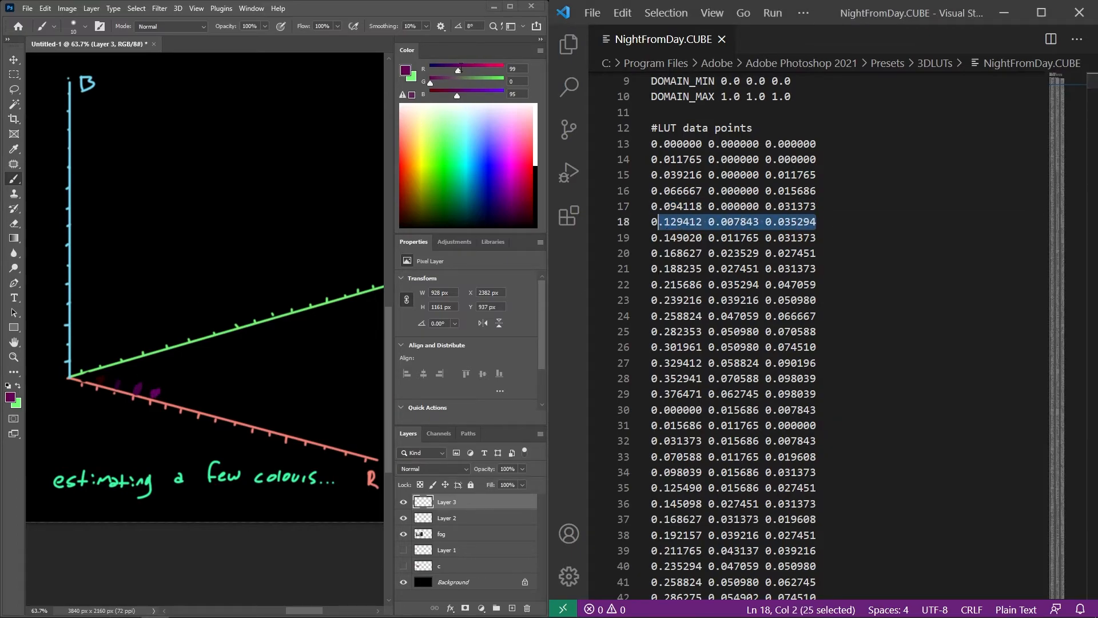
left_click_drag(457, 68, 462, 68)
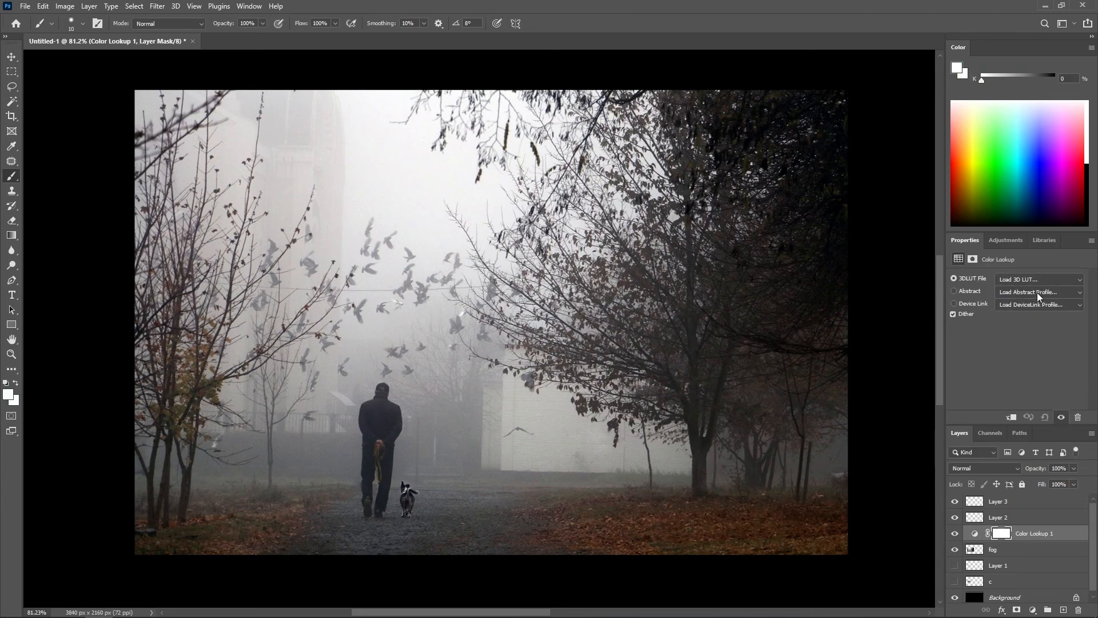
Choose EdgyAmber.3DL as the Color Lookup layer's 3DLUT file.
left_click(1040, 279)
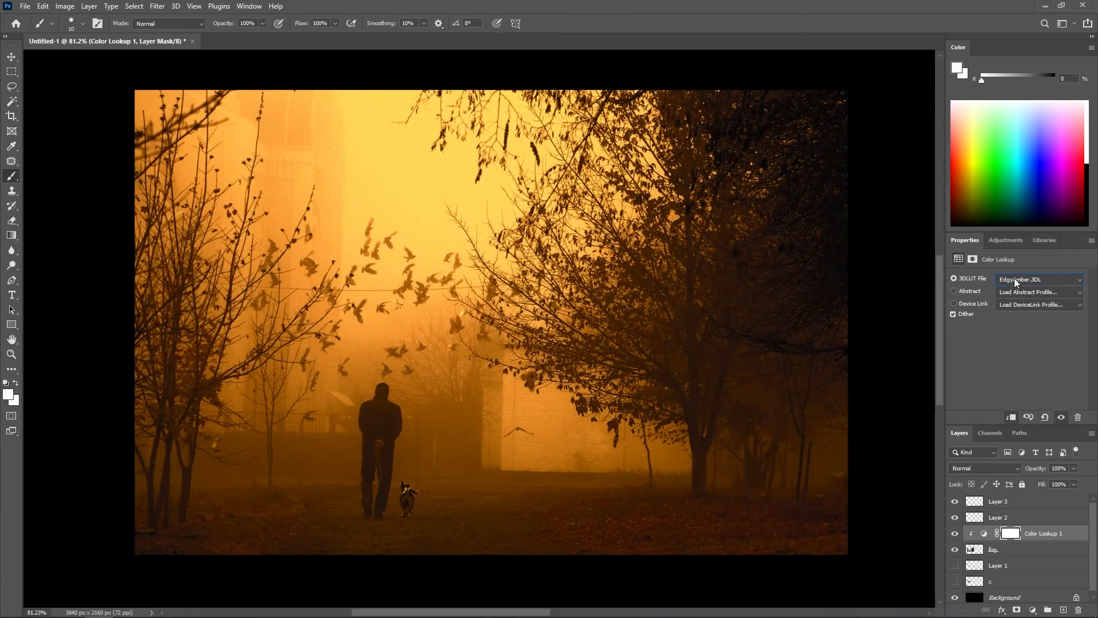